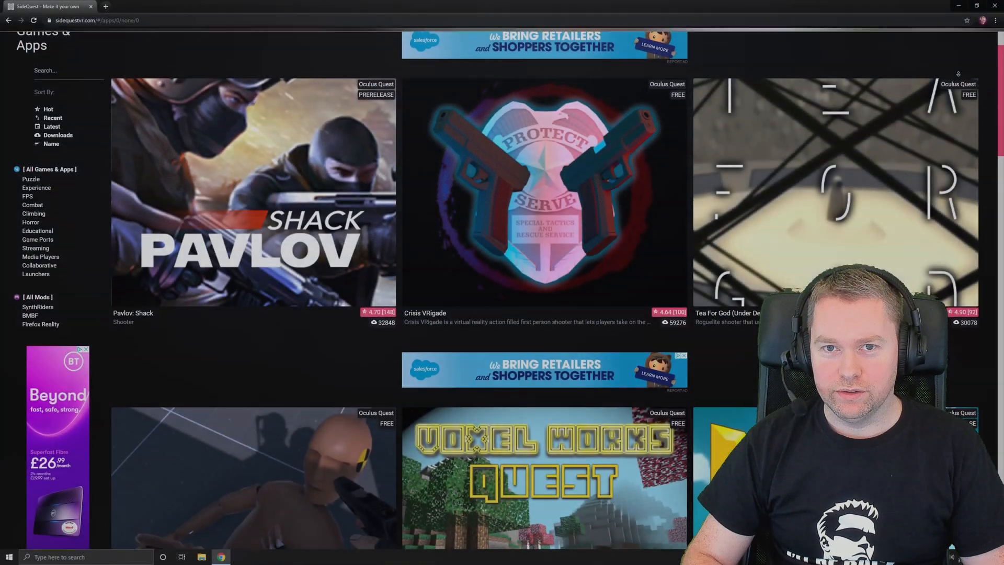
Scroll down sidequestvr.com and go to its DOWNLOAD page.
scroll(down, 3)
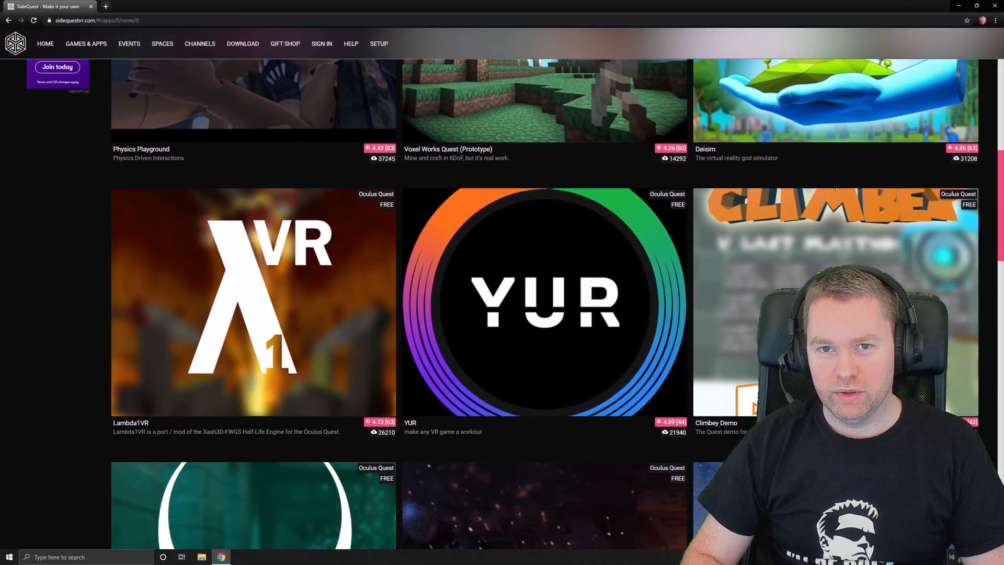
scroll(down, 3)
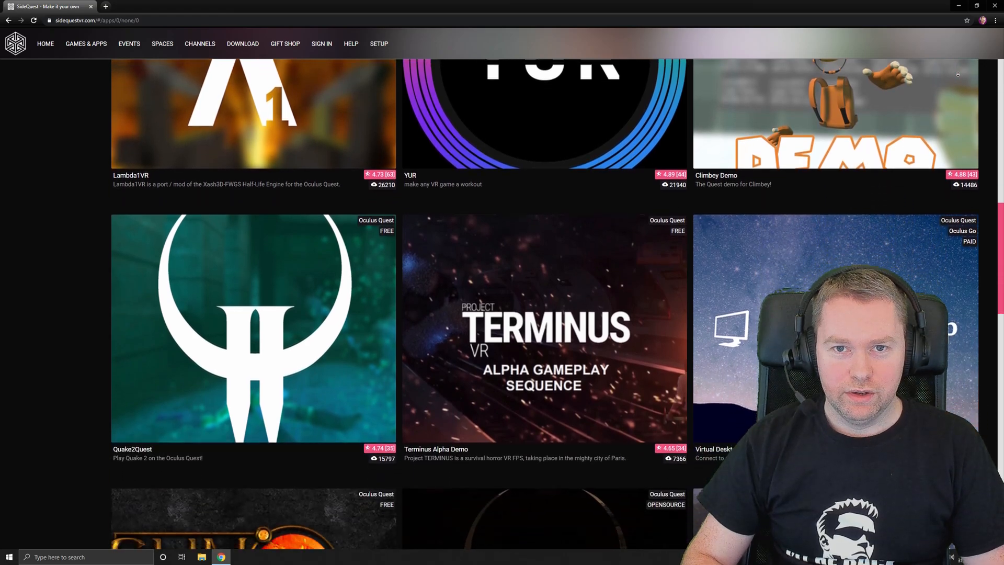
scroll(down, 3)
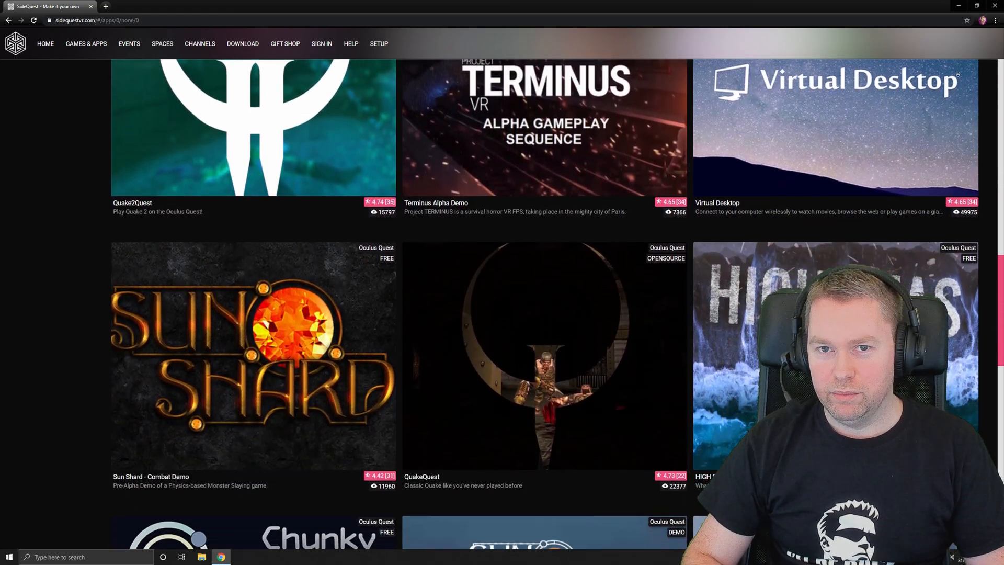
scroll(down, 3)
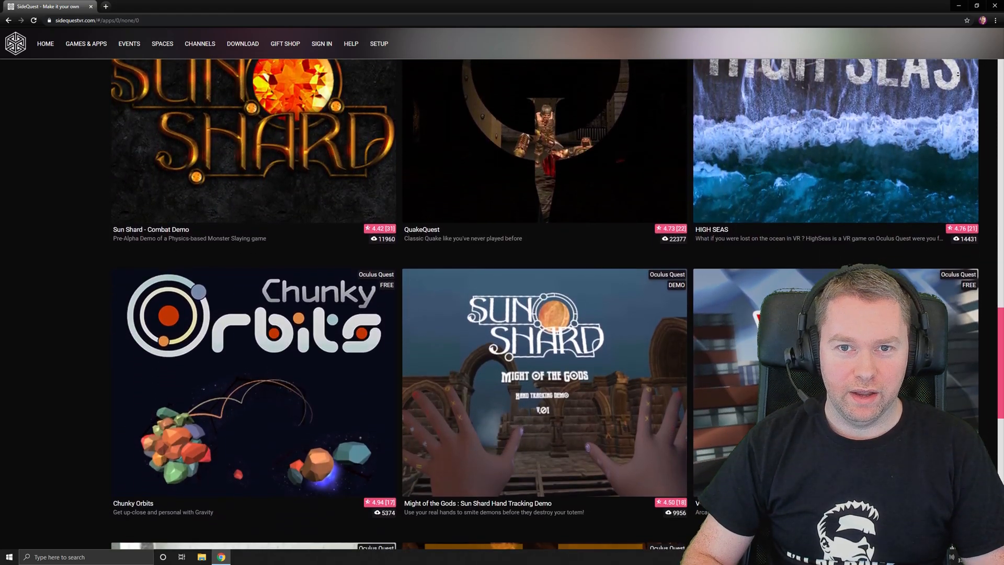
scroll(down, 3)
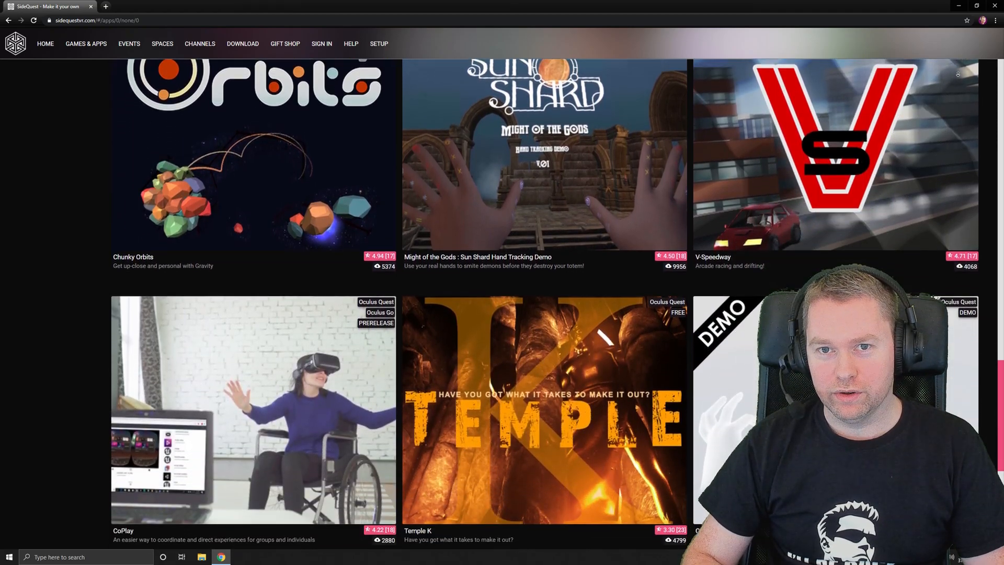
scroll(down, 3)
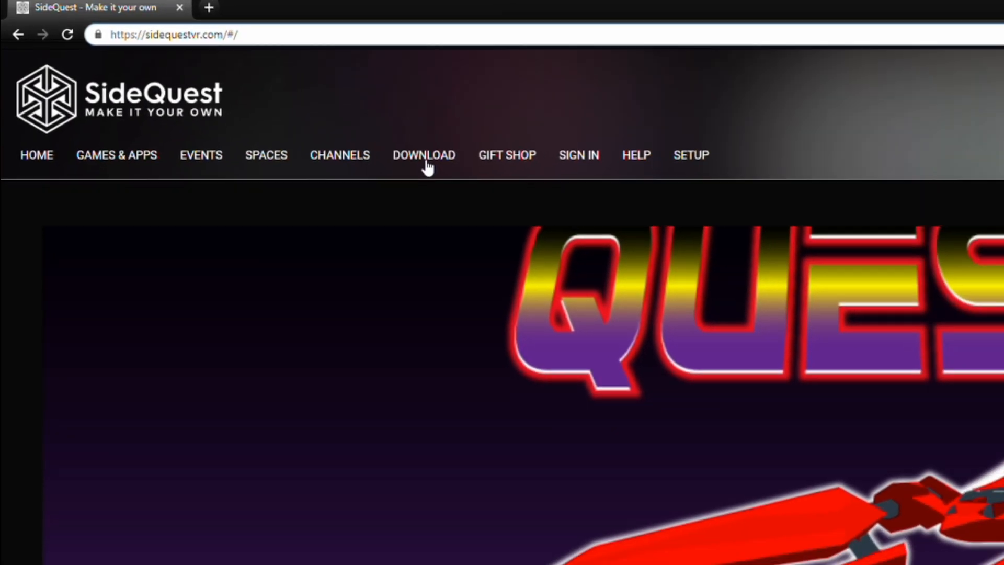
click(423, 155)
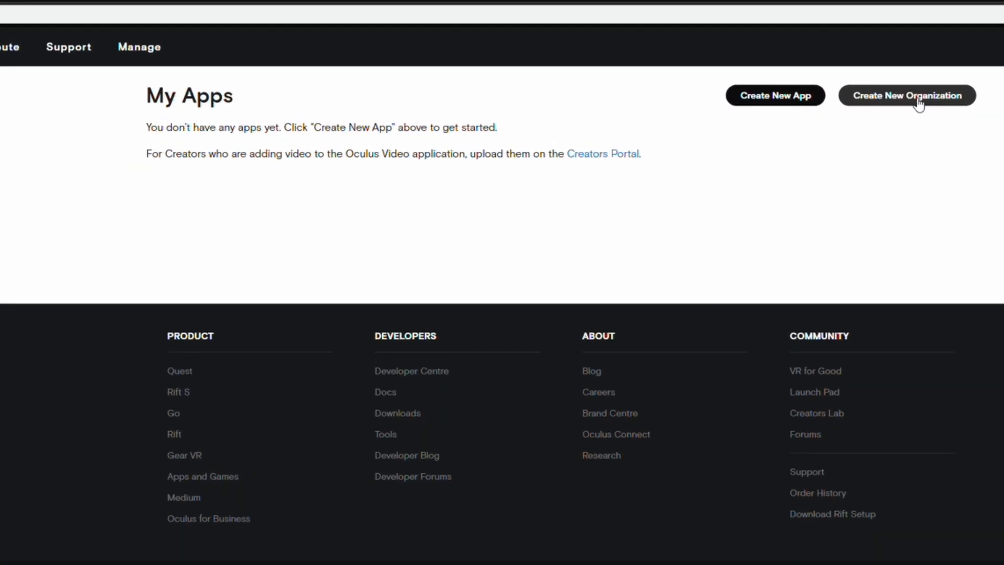
Create a new developer organization named 'zdfgsdfgd' and continue.
click(906, 95)
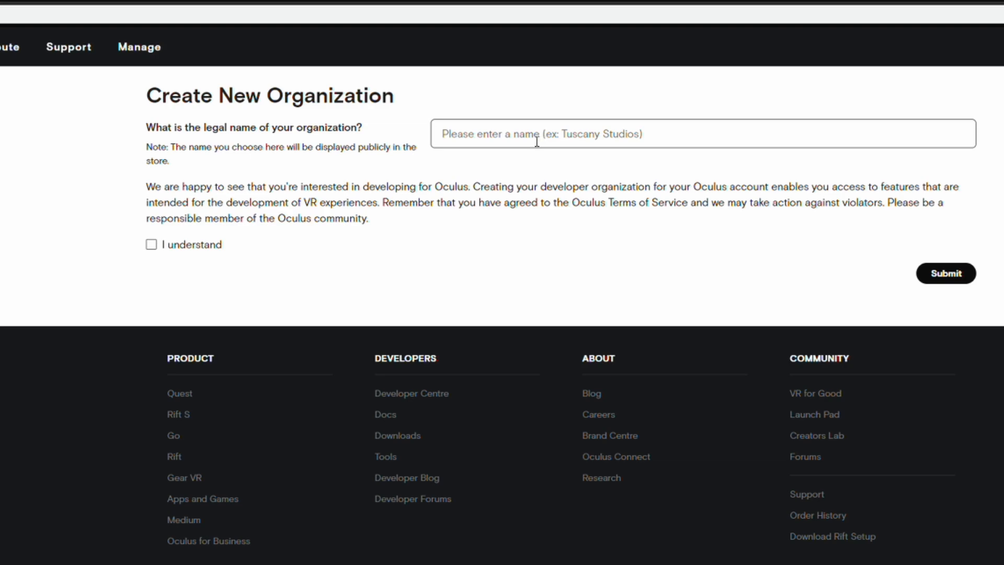
text(zdfgsdfgd)
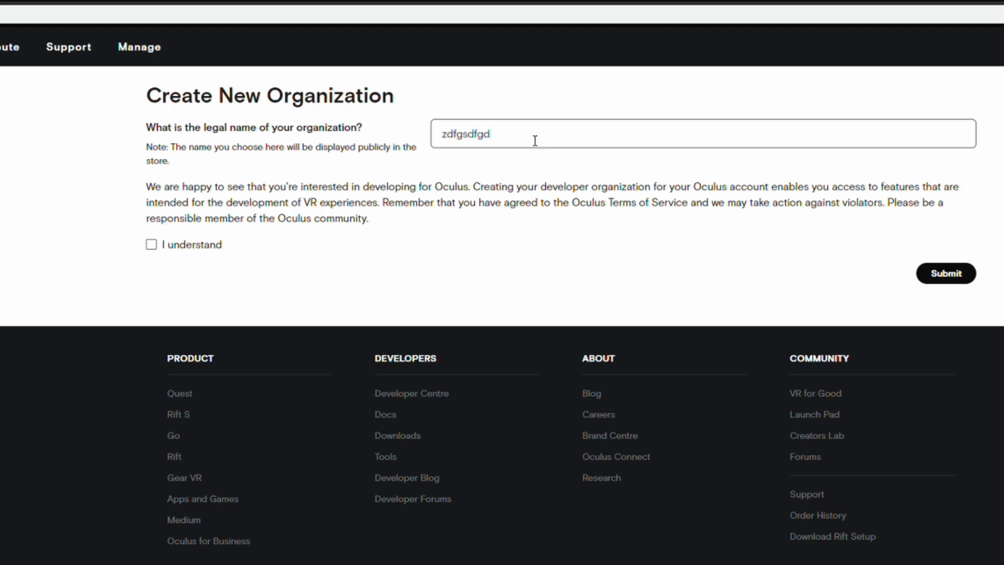
click(151, 244)
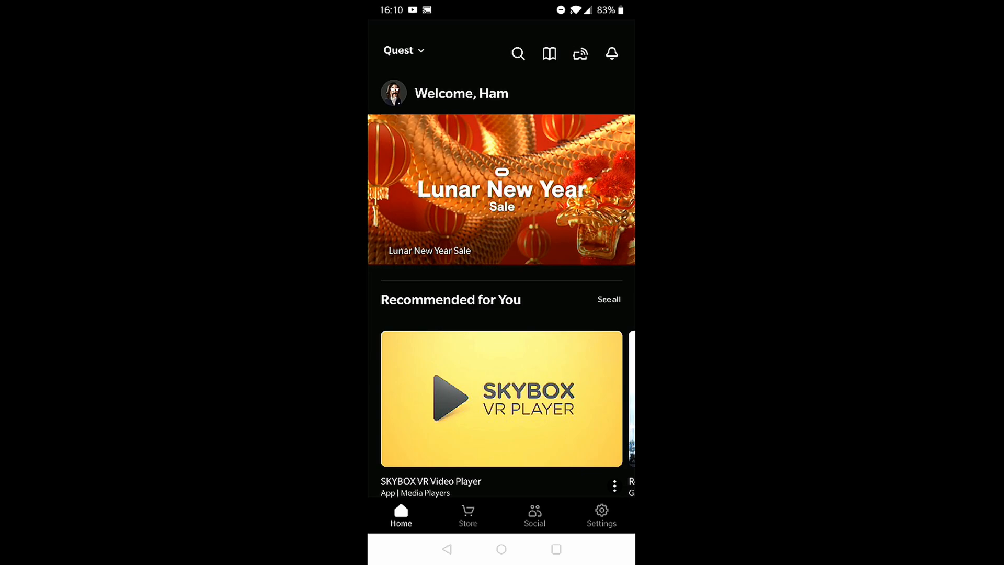
Turn on the Developer mode toggle in the Quest's More Settings in the Oculus app.
click(601, 516)
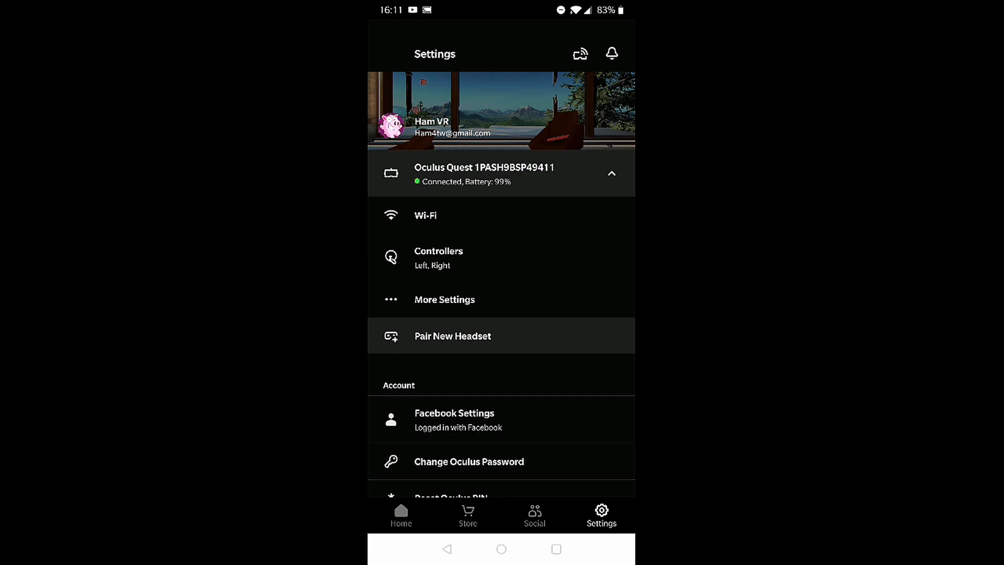
click(444, 299)
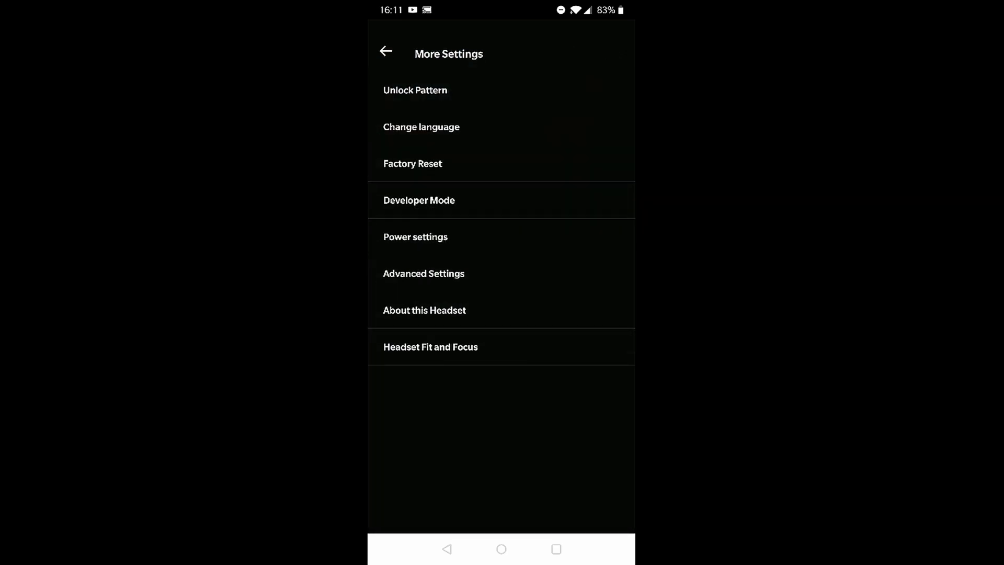
click(418, 200)
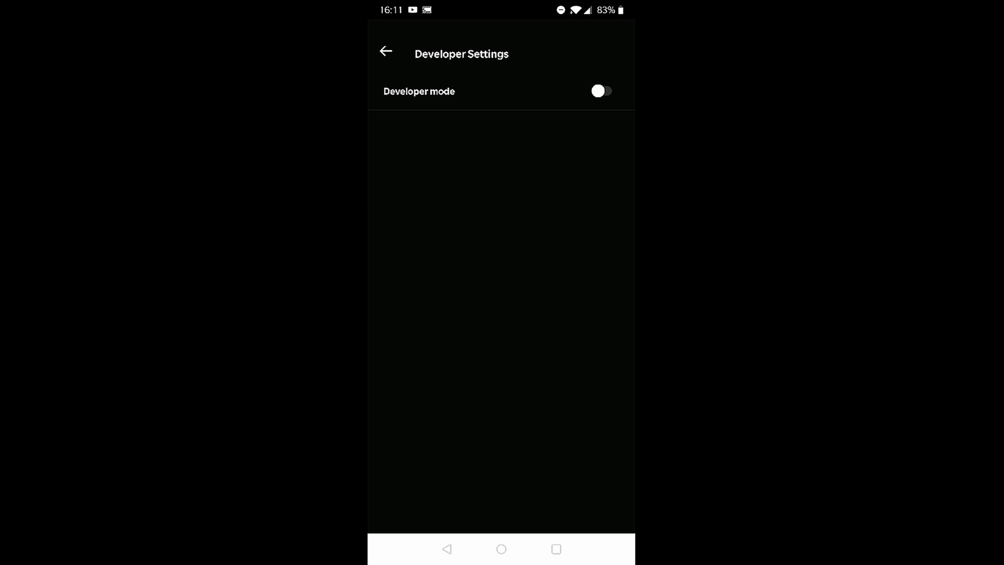
click(601, 91)
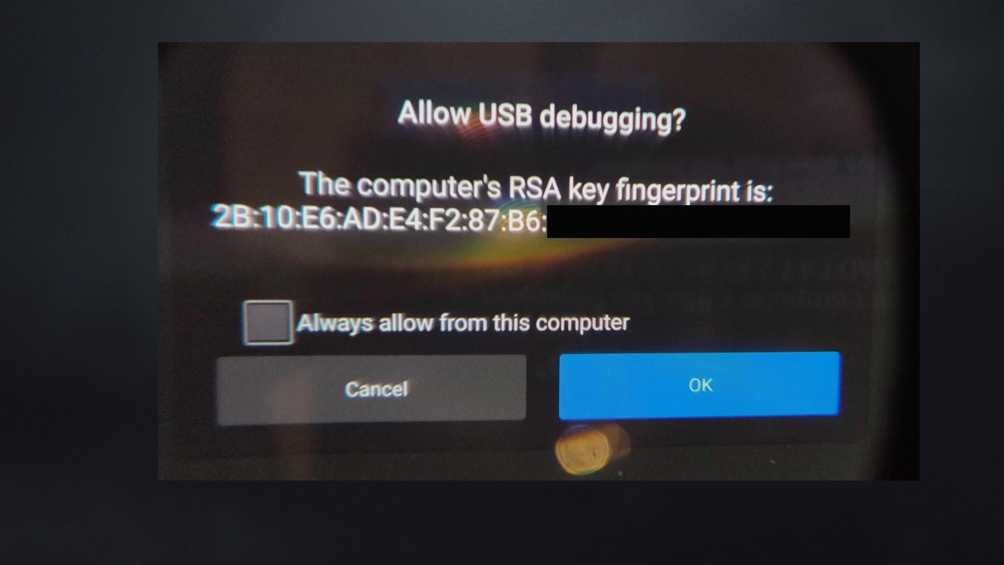
Tick 'Always allow from this computer' and confirm the USB debugging prompt.
click(269, 325)
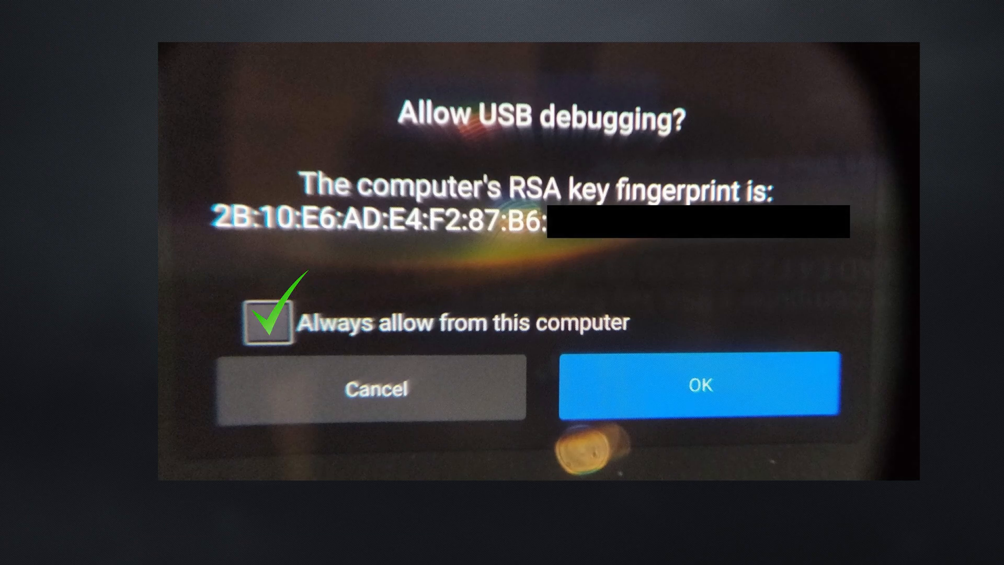
click(701, 386)
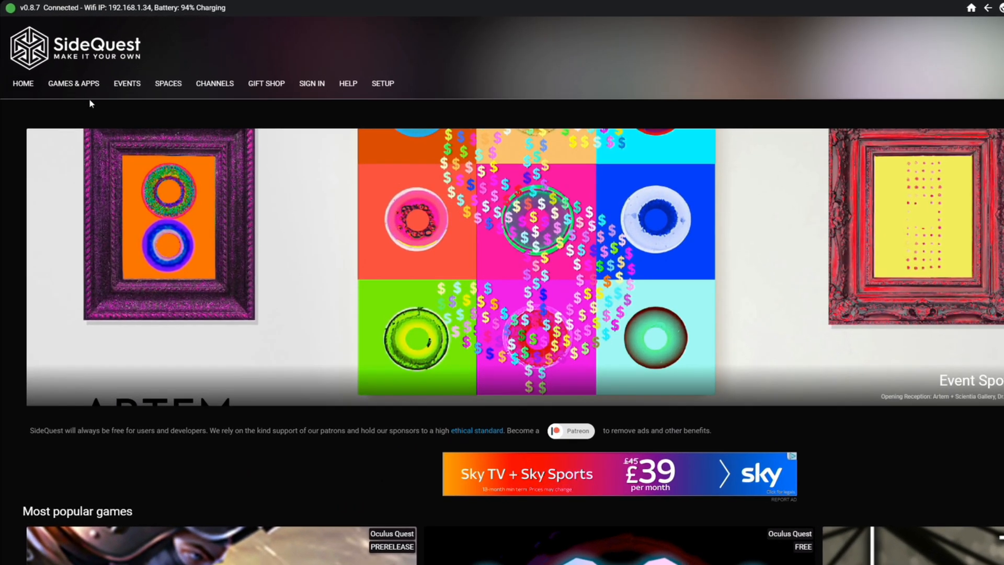
Open Pavlov: Shack from Games & Apps and choose INSTALL LATEST.
click(73, 84)
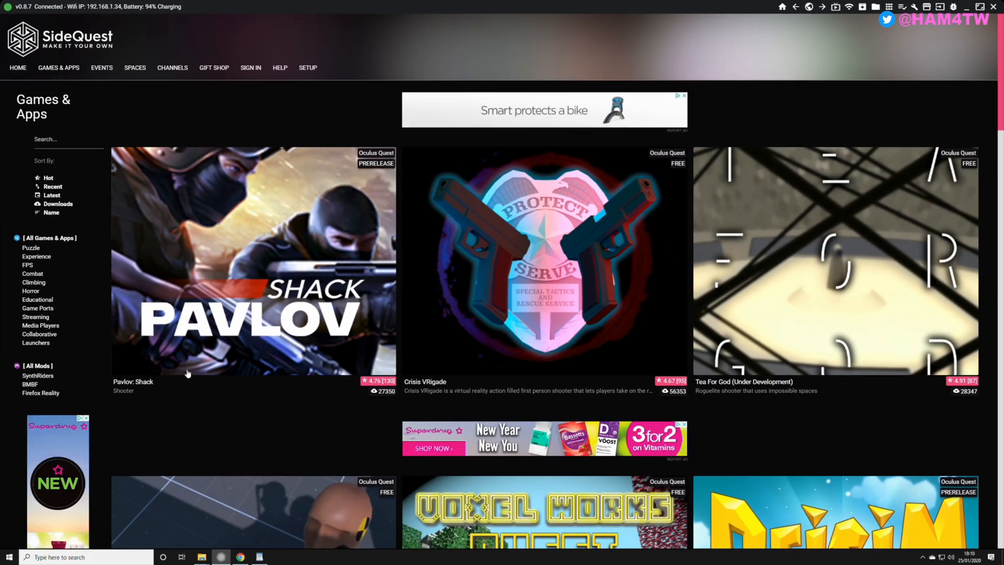
click(252, 261)
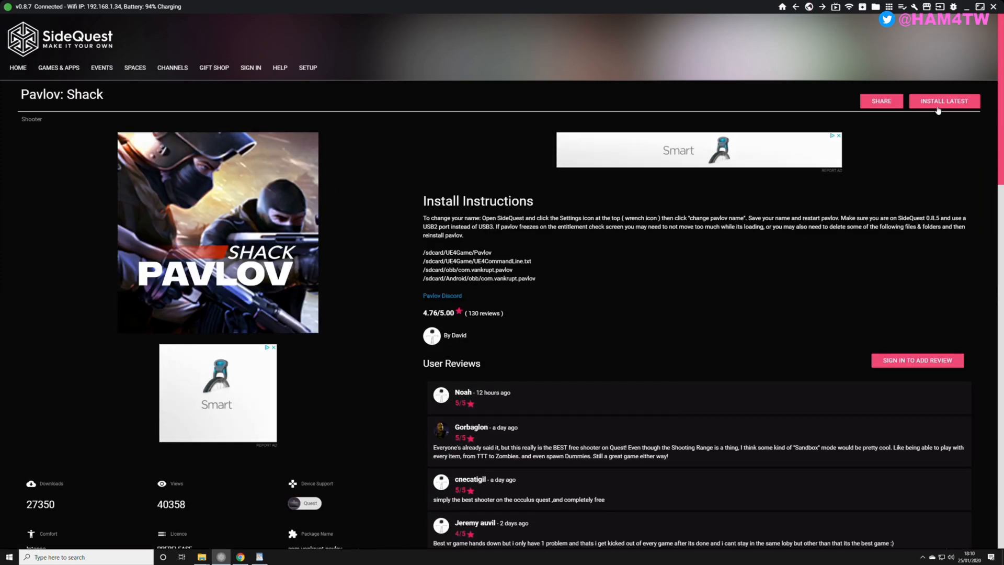
click(943, 101)
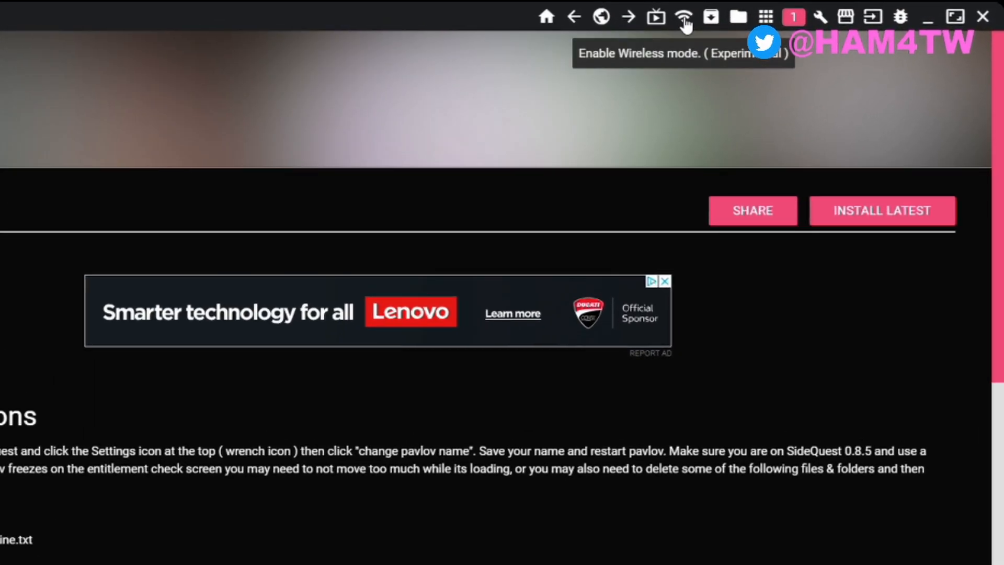
Enable experimental wireless mode from the Wi-Fi toolbar icon.
click(683, 16)
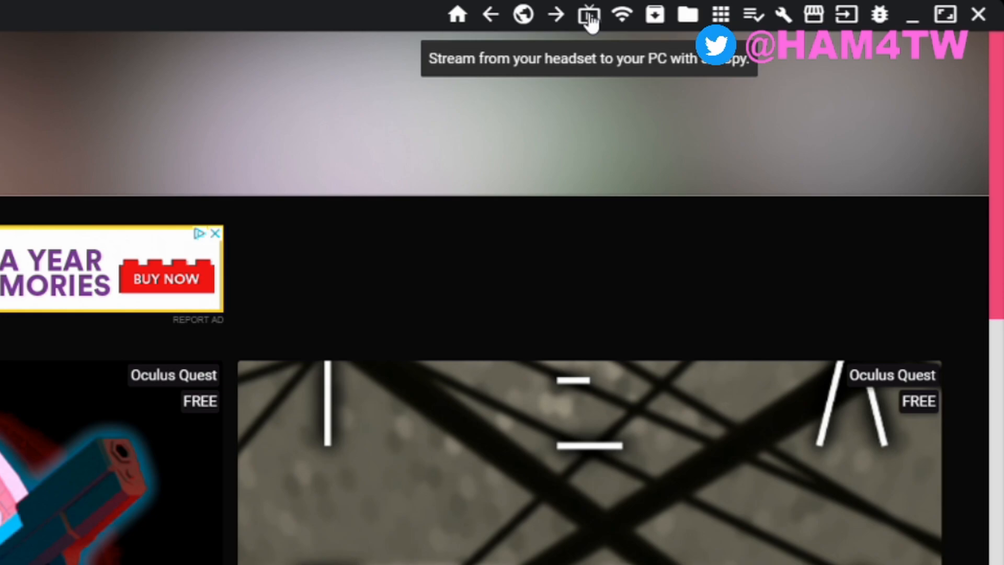
Review the scrcpy Stream Options and start the stream.
click(587, 14)
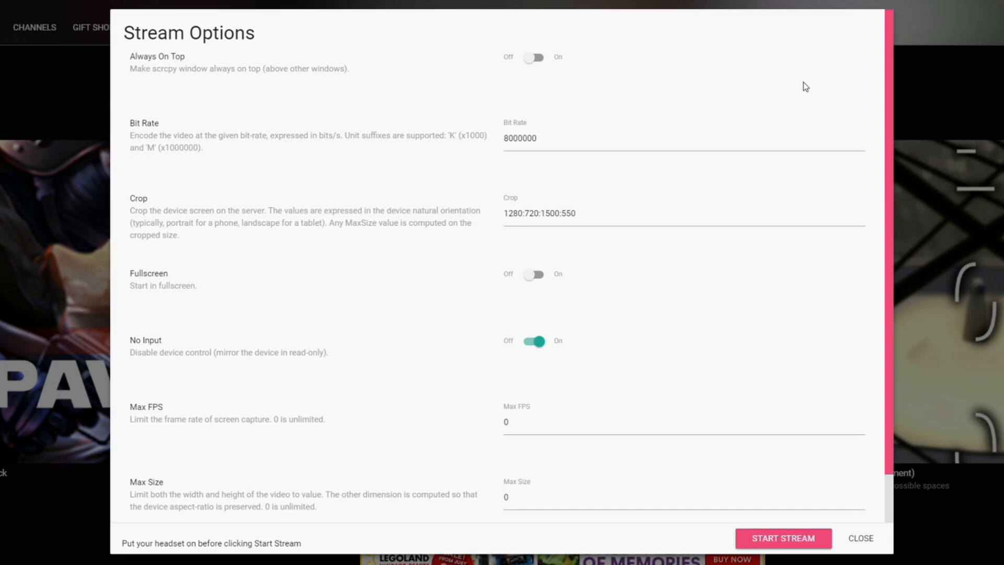
scroll(down, 3)
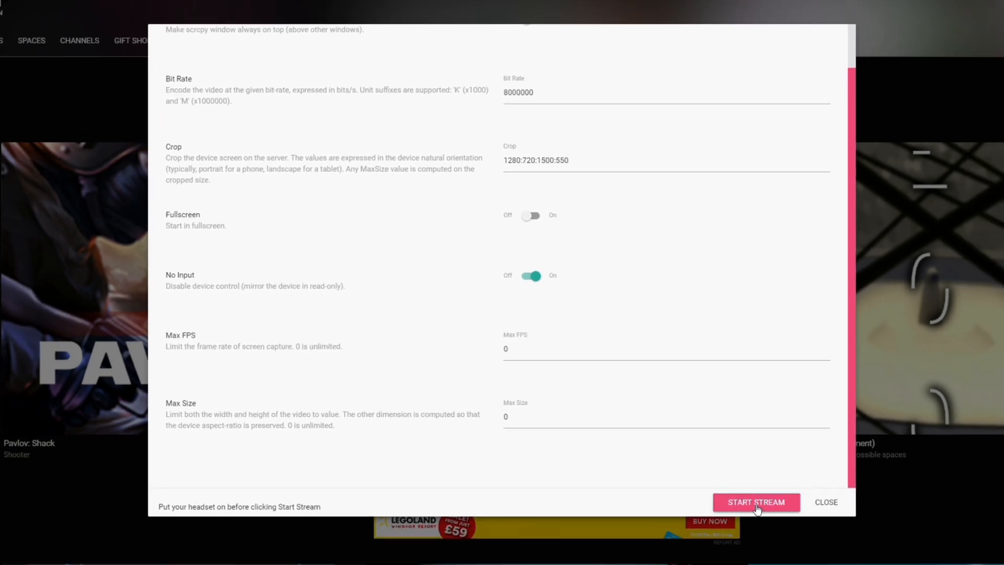
click(756, 502)
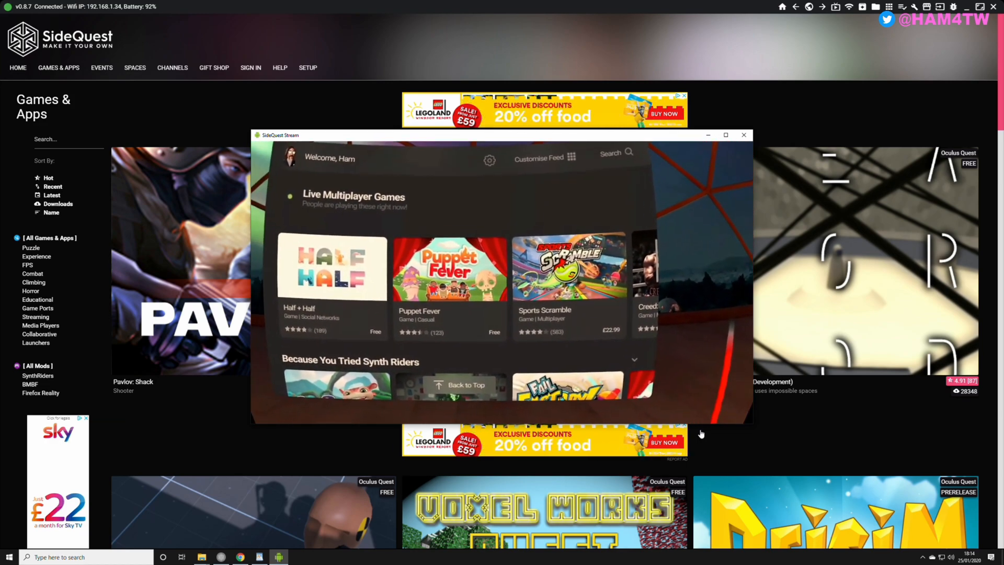
Click inside the SideQuest Stream window showing the headset's home feed.
click(725, 134)
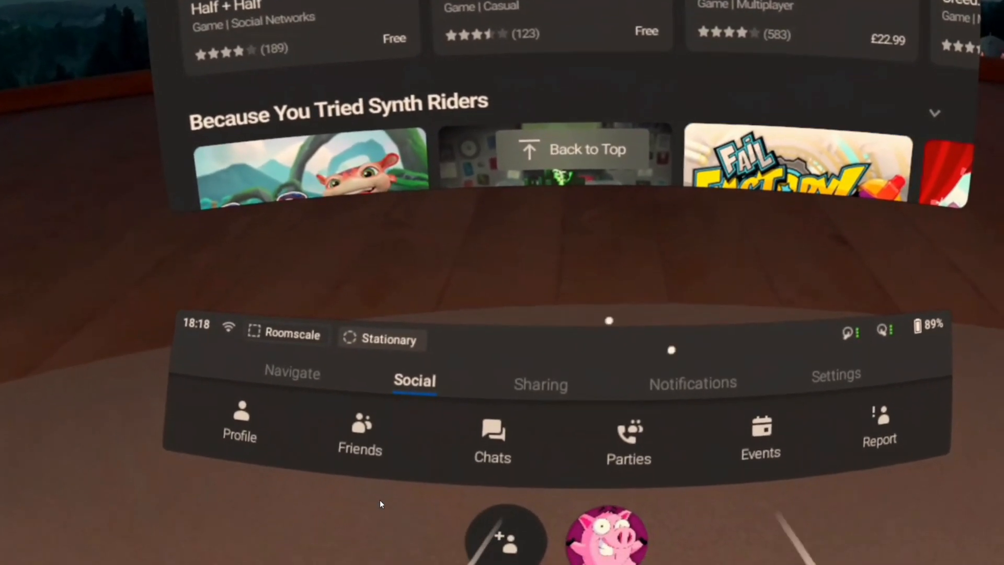
Go to Navigate > Library > Unknown Sources in the headset menu.
click(292, 373)
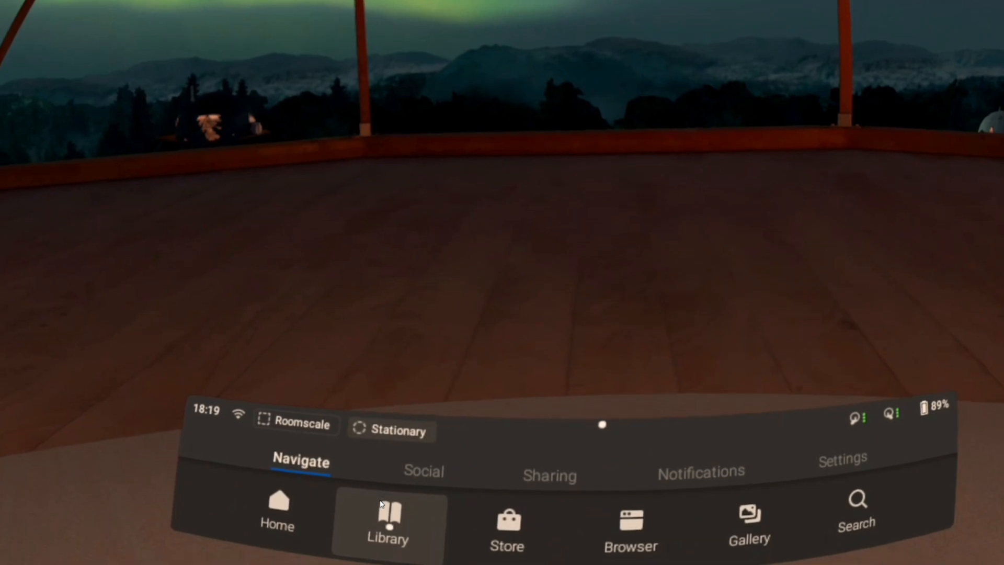
click(387, 512)
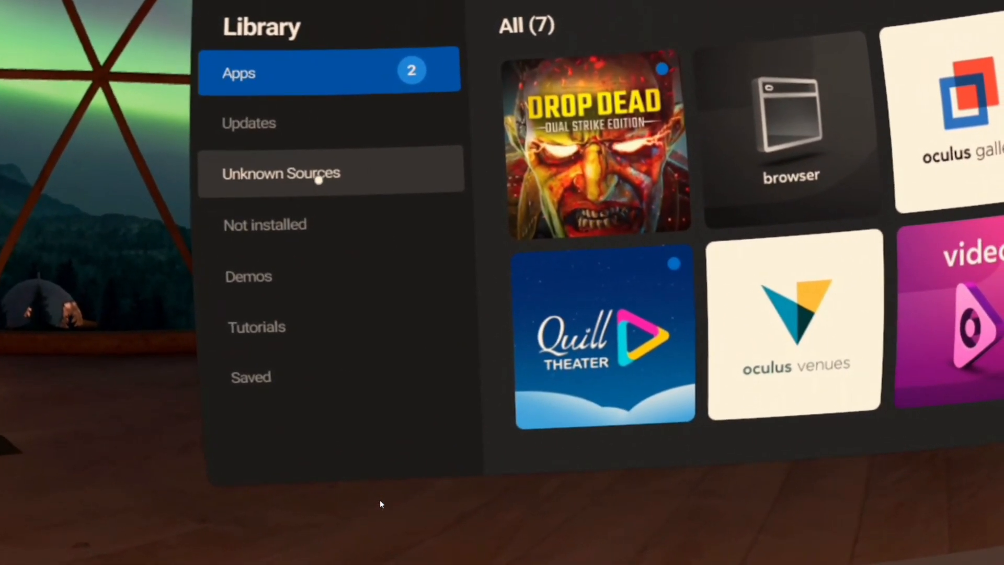
click(282, 173)
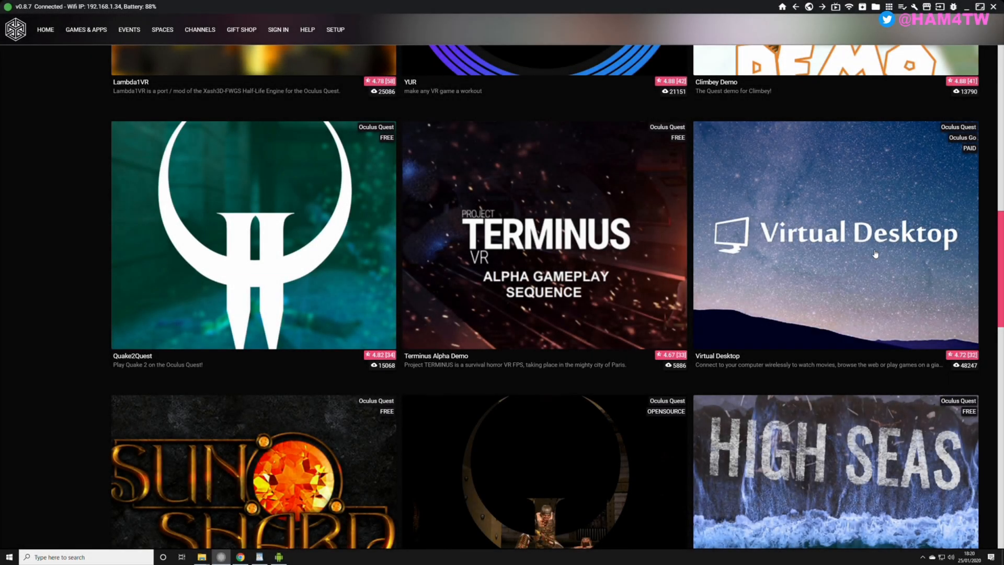
Open the Virtual Desktop tile in SideQuest's Games & Apps list.
click(835, 236)
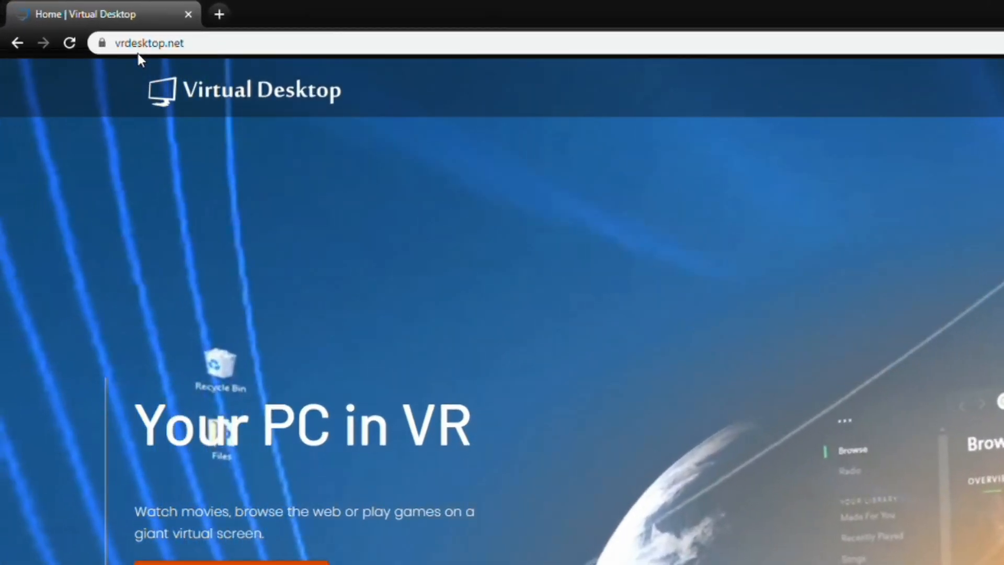
Find the Streamer App download on vrdesktop.net and launch the Virtual Desktop streamer.
scroll(down, 3)
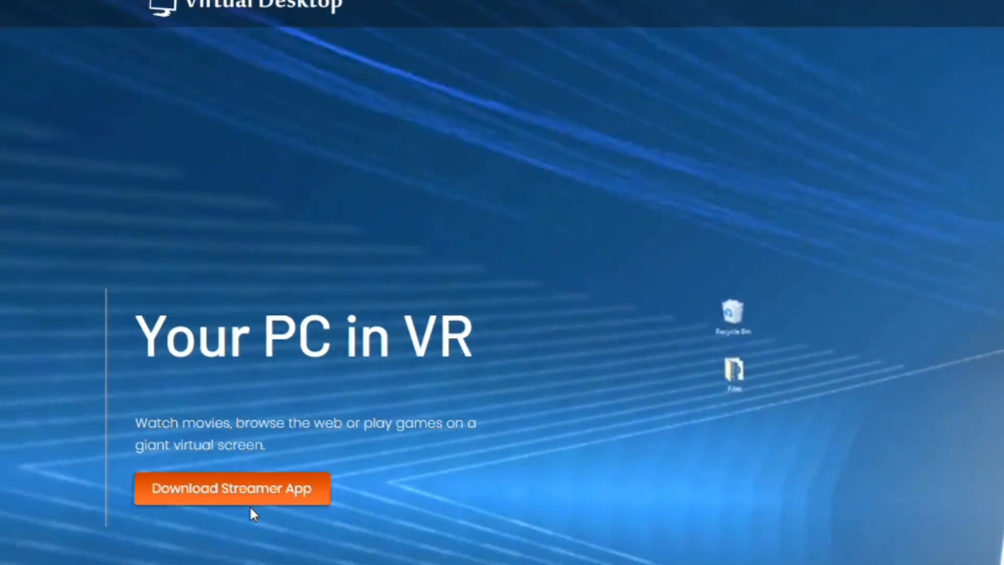
scroll(down, 3)
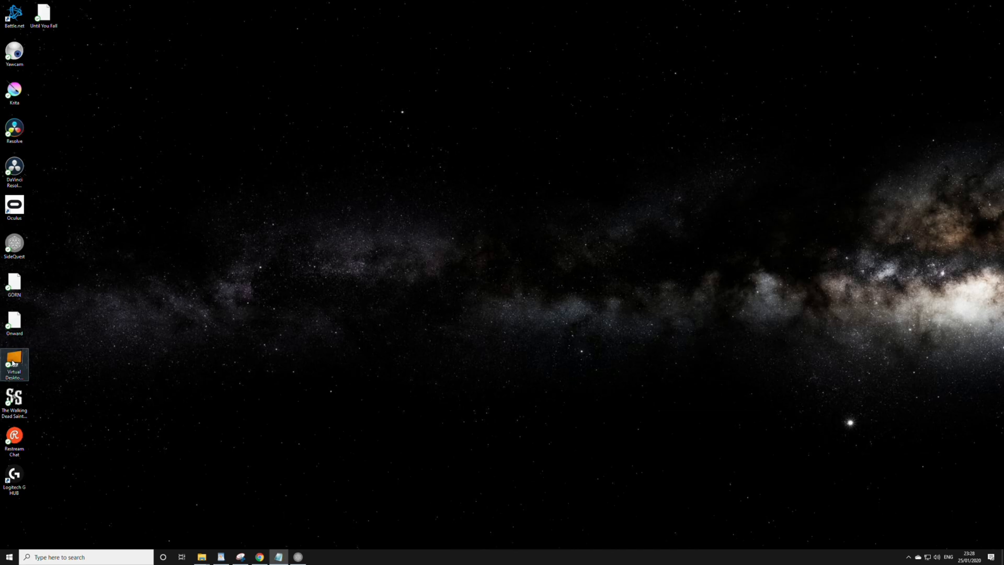
double_click(14, 361)
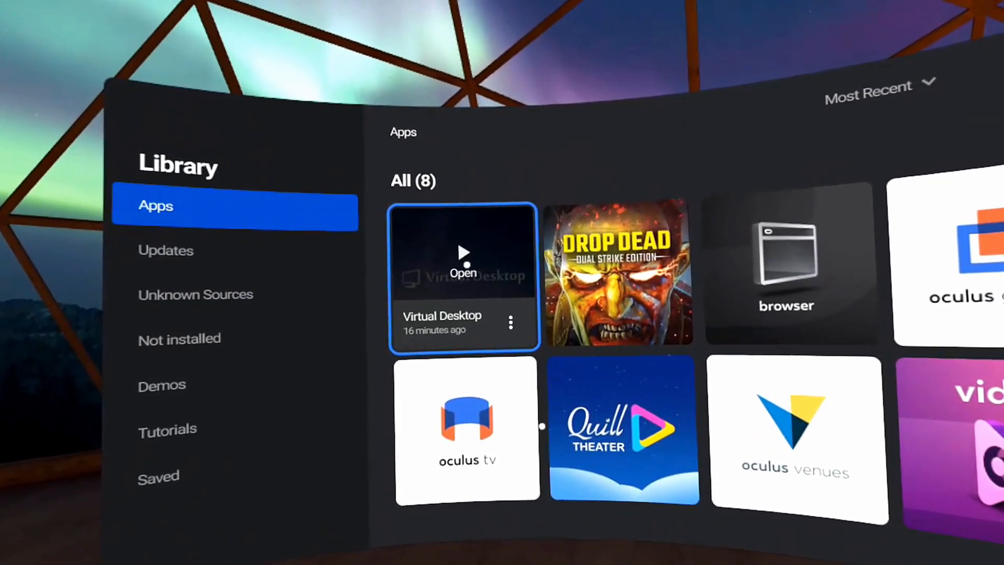
Open the Virtual Desktop tile in the Quest library to connect to DESKTOP-9TNOG8A.
click(463, 264)
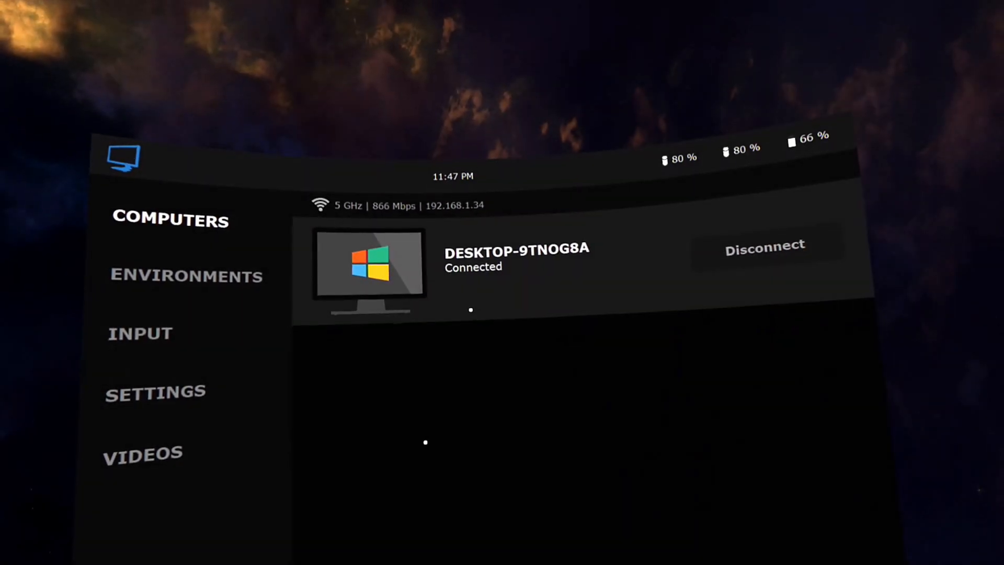